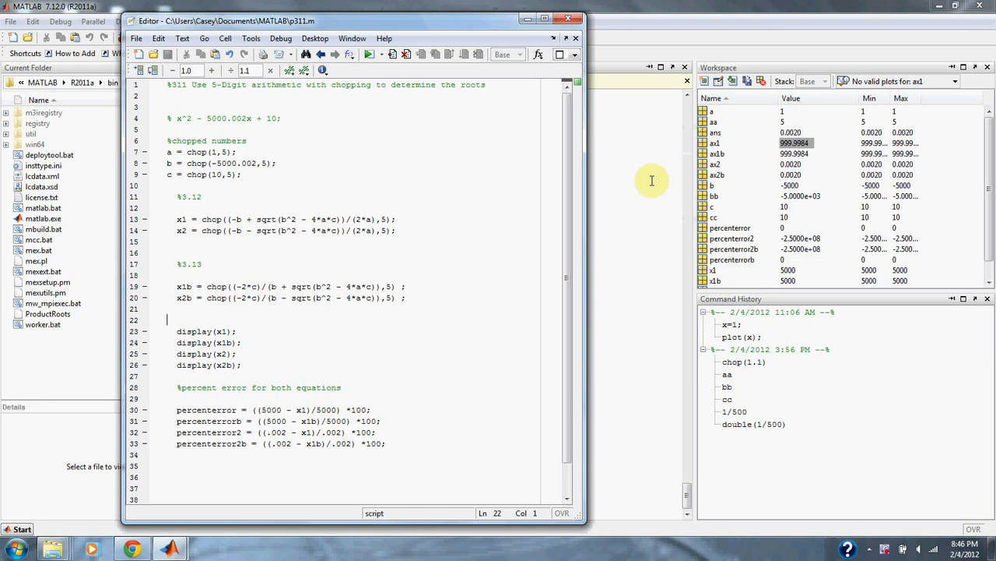
pyautogui.moveTo(464, 179)
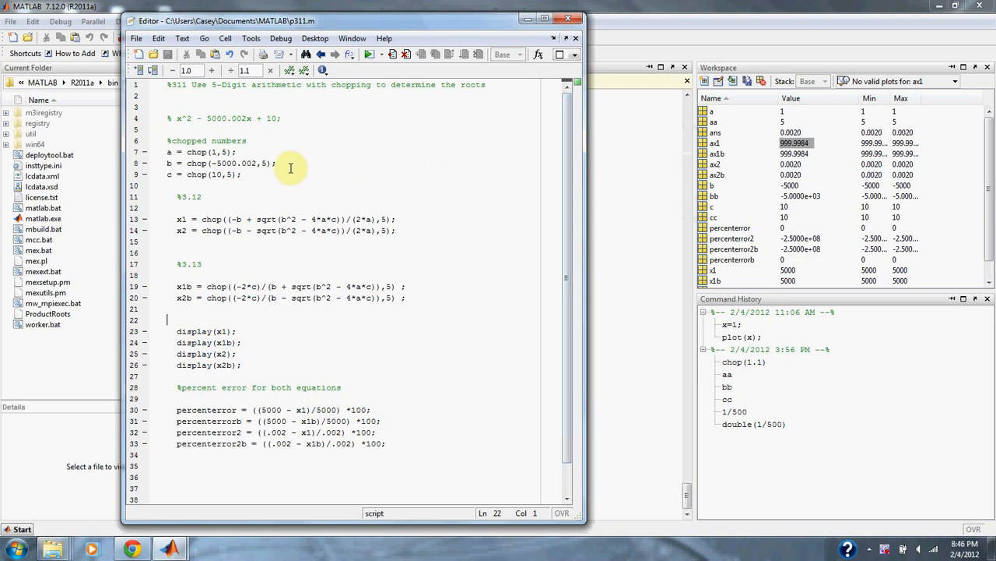
pyautogui.moveTo(279, 184)
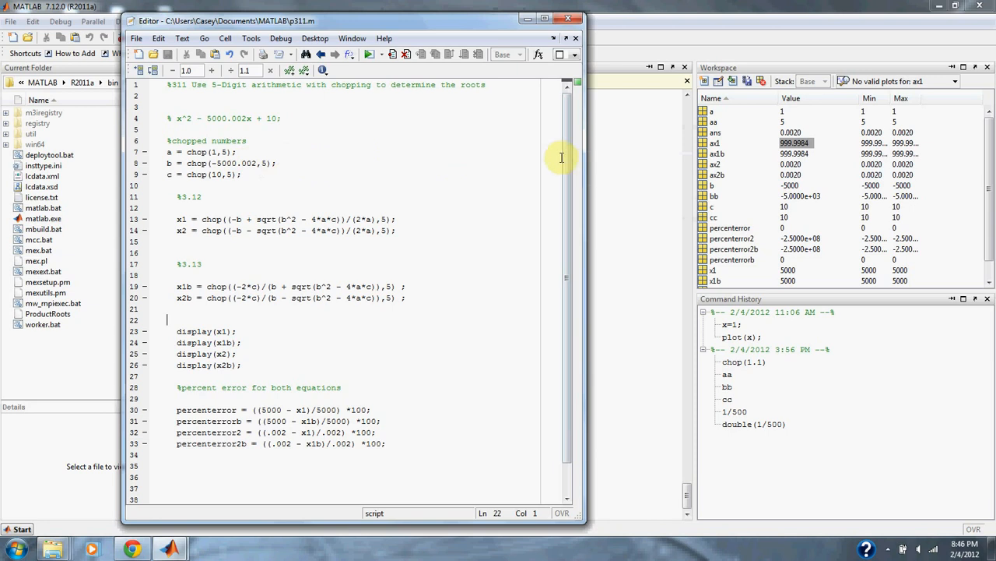
pyautogui.moveTo(568, 160)
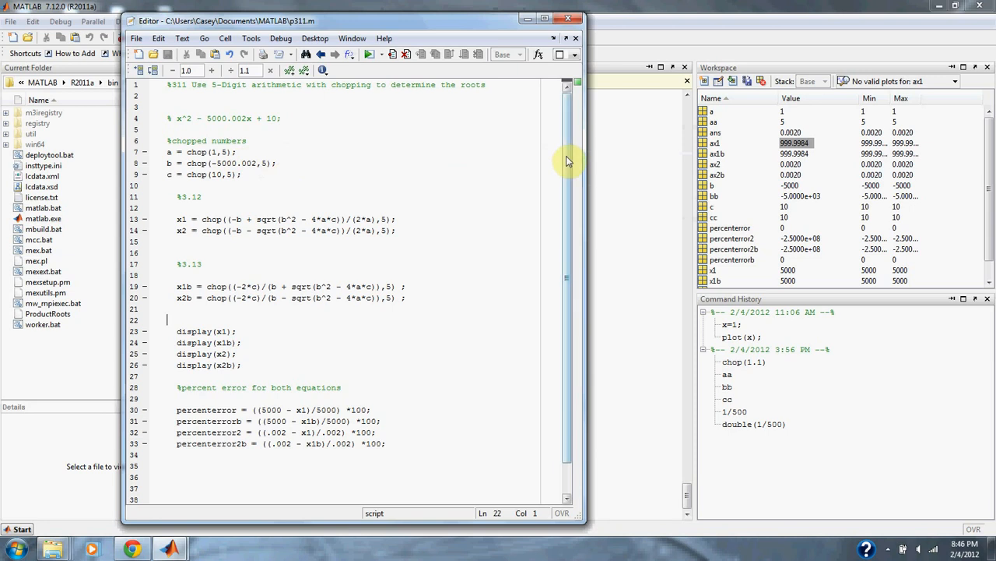
# Scroll the script down to view the remaining root and percent-error lines.
pyautogui.scroll(-3)
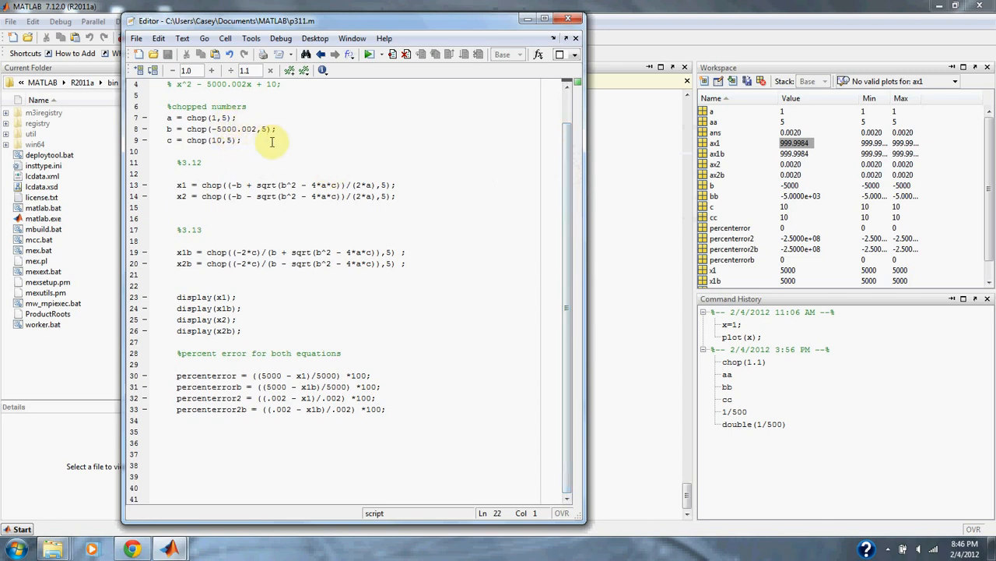
pyautogui.moveTo(284, 196)
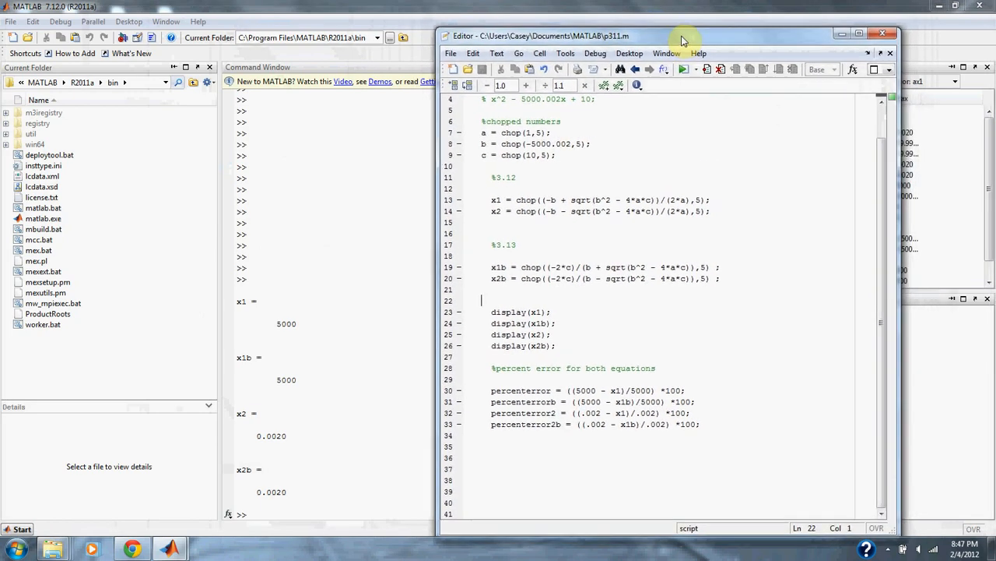
# Bring the Editor window back left so it covers the printed roots again.
pyautogui.moveTo(683, 36); pyautogui.dragTo(657, 19)
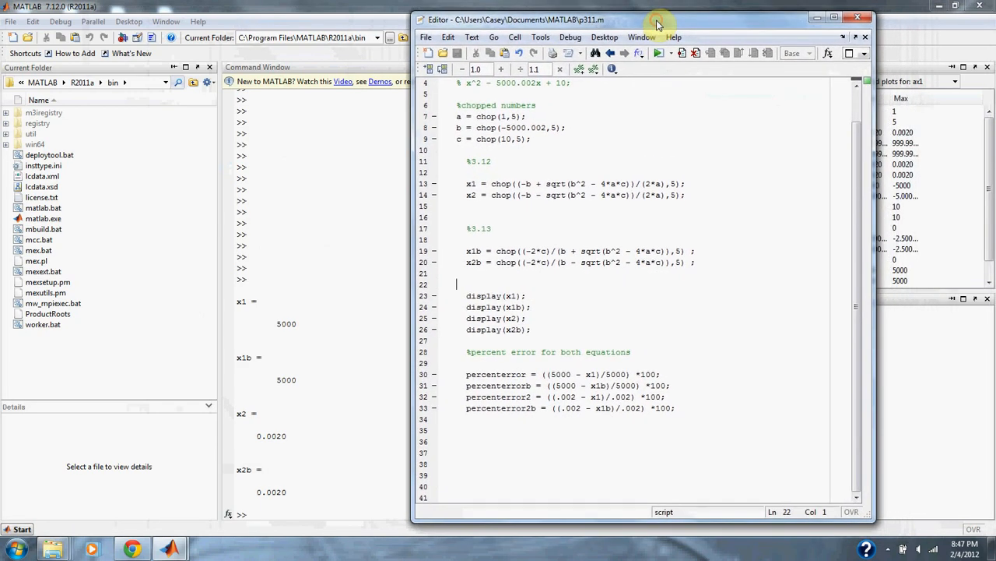
pyautogui.moveTo(363, 257)
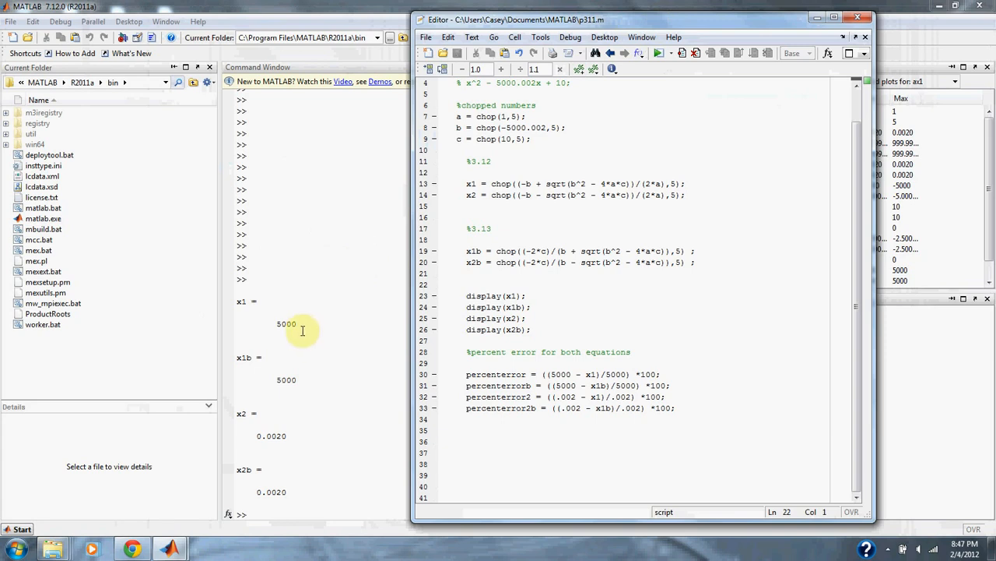
pyautogui.moveTo(262, 466)
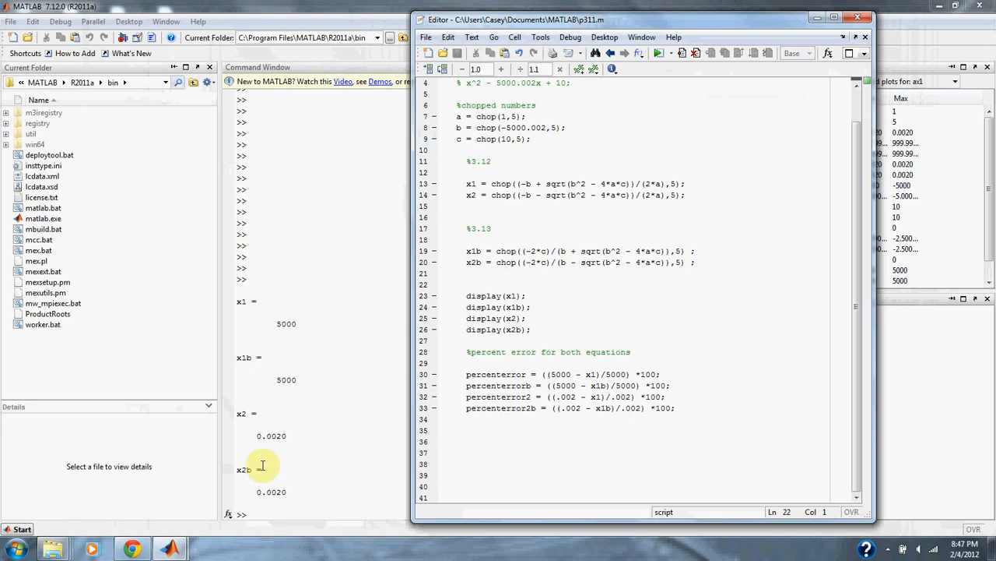
pyautogui.moveTo(284, 448)
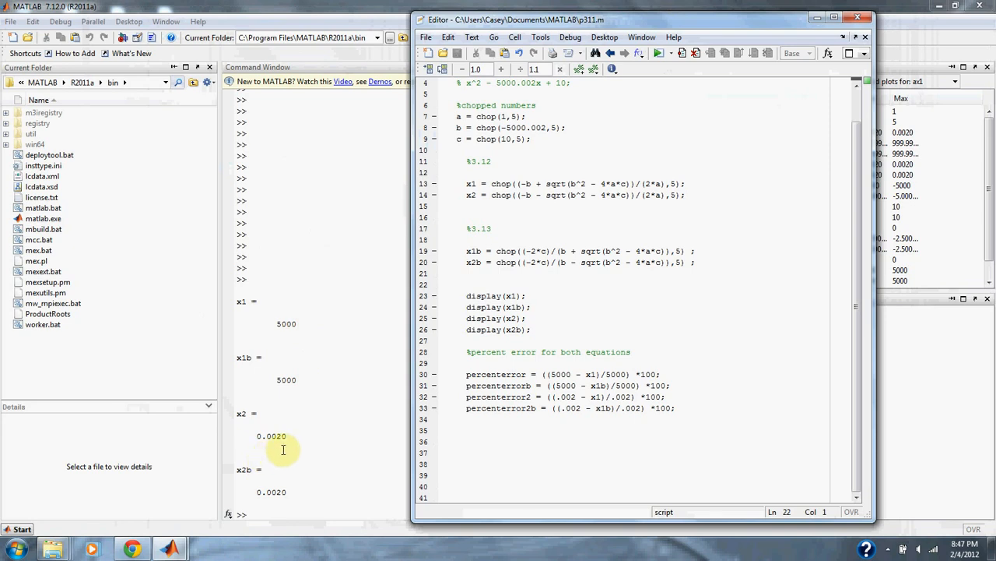
pyautogui.moveTo(389, 408)
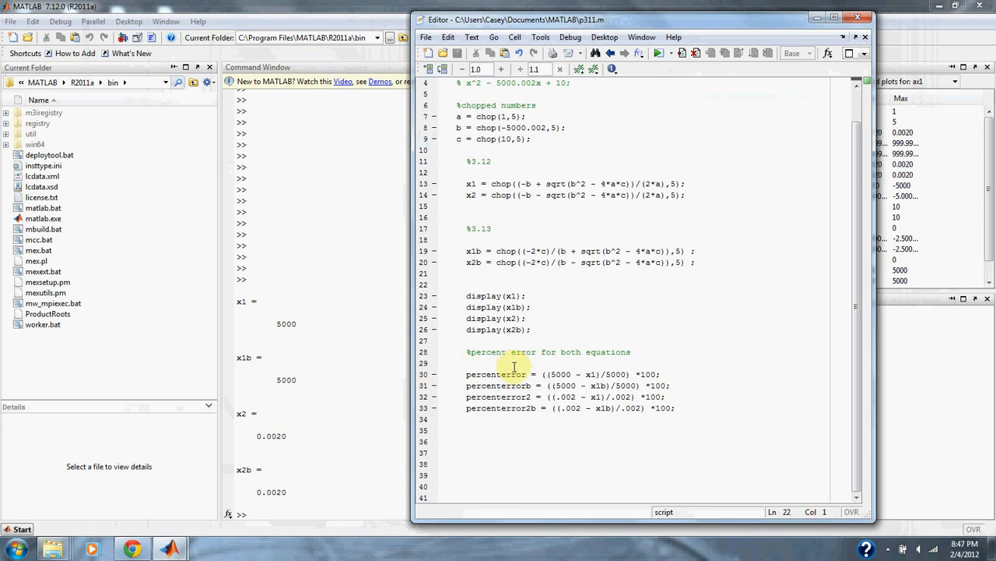
pyautogui.click(457, 283)
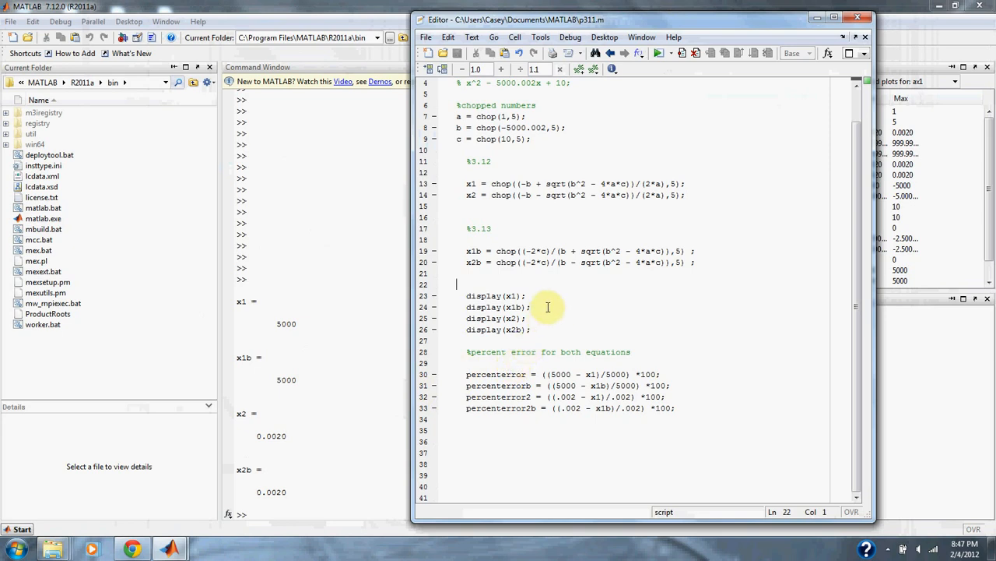
pyautogui.moveTo(693, 183)
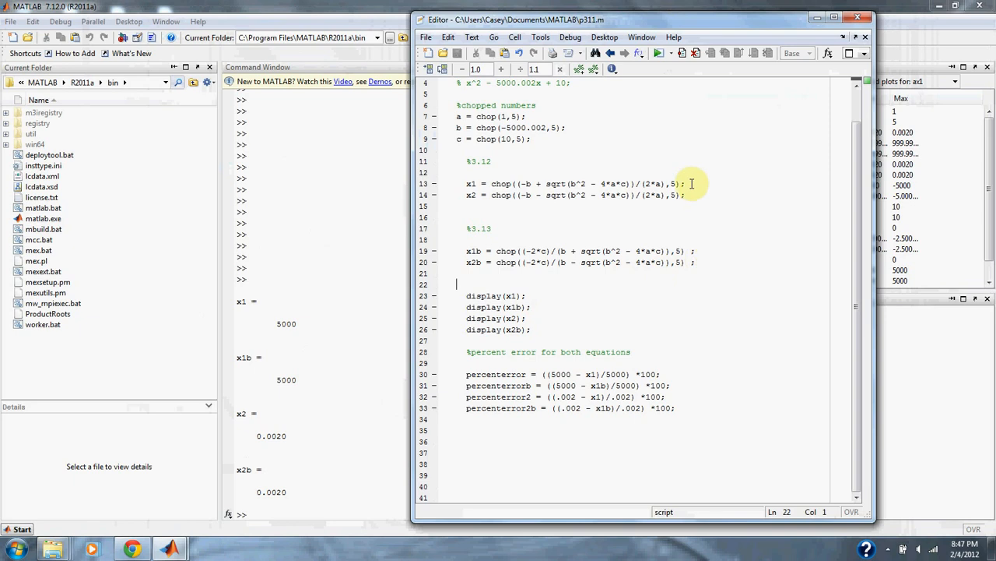
pyautogui.moveTo(700, 266)
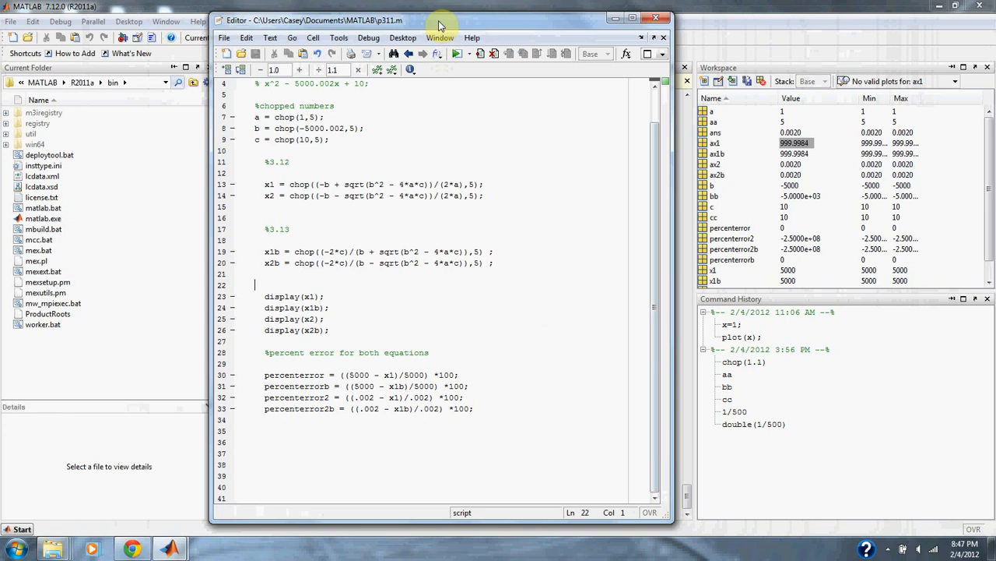
# Shift the Editor window slightly right so the printed roots show beside the script.
pyautogui.moveTo(439, 20); pyautogui.dragTo(506, 21)
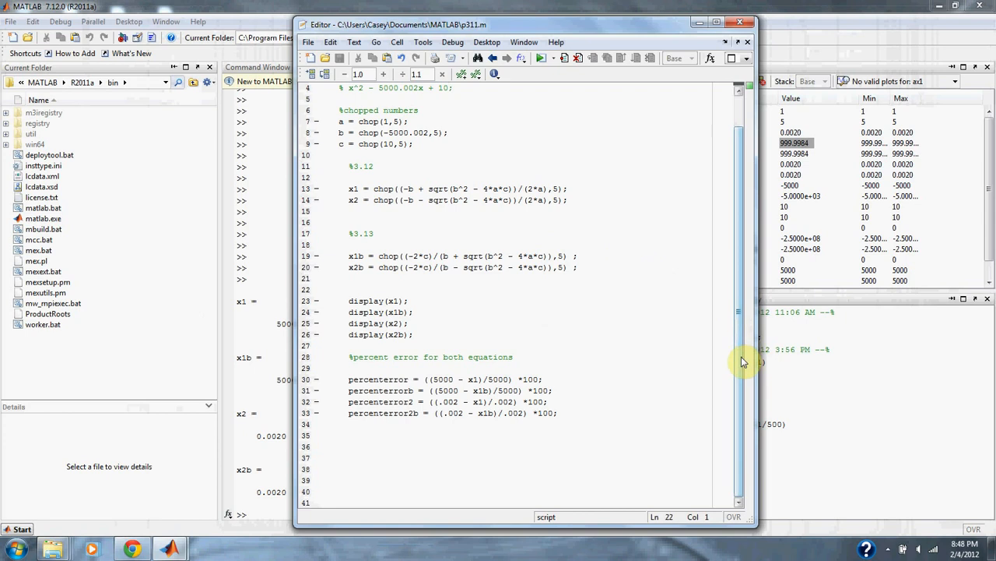
pyautogui.moveTo(557, 426)
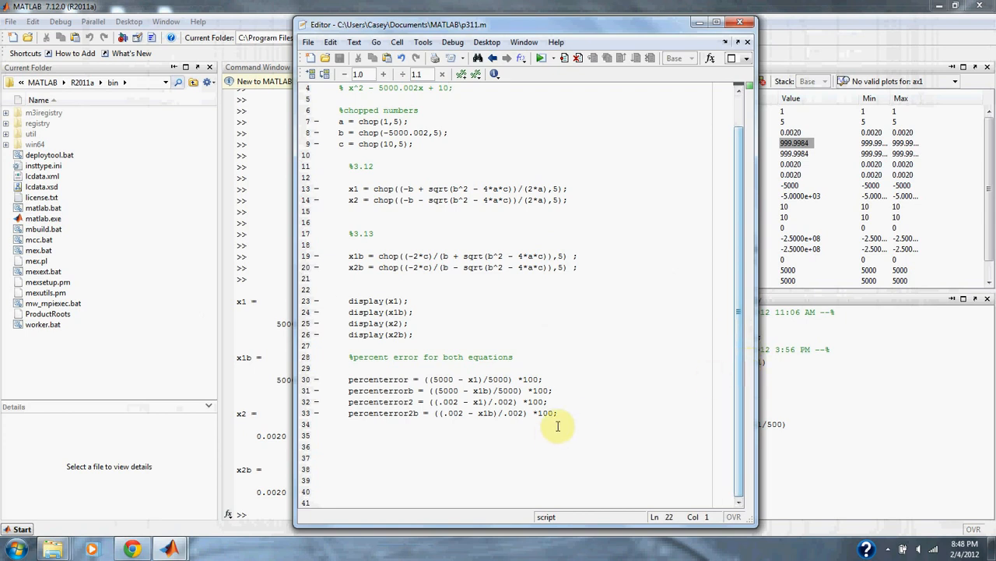
pyautogui.moveTo(740, 414)
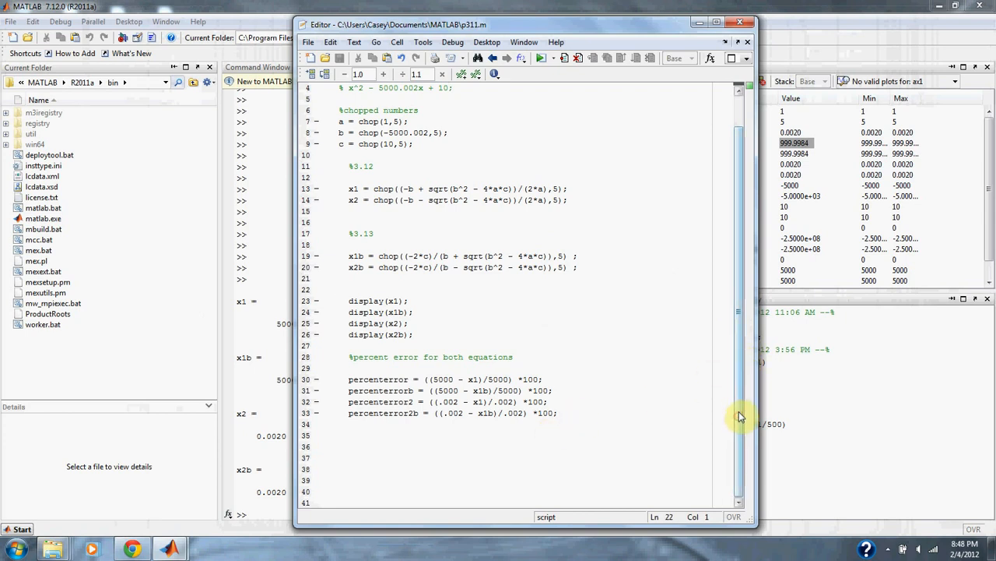